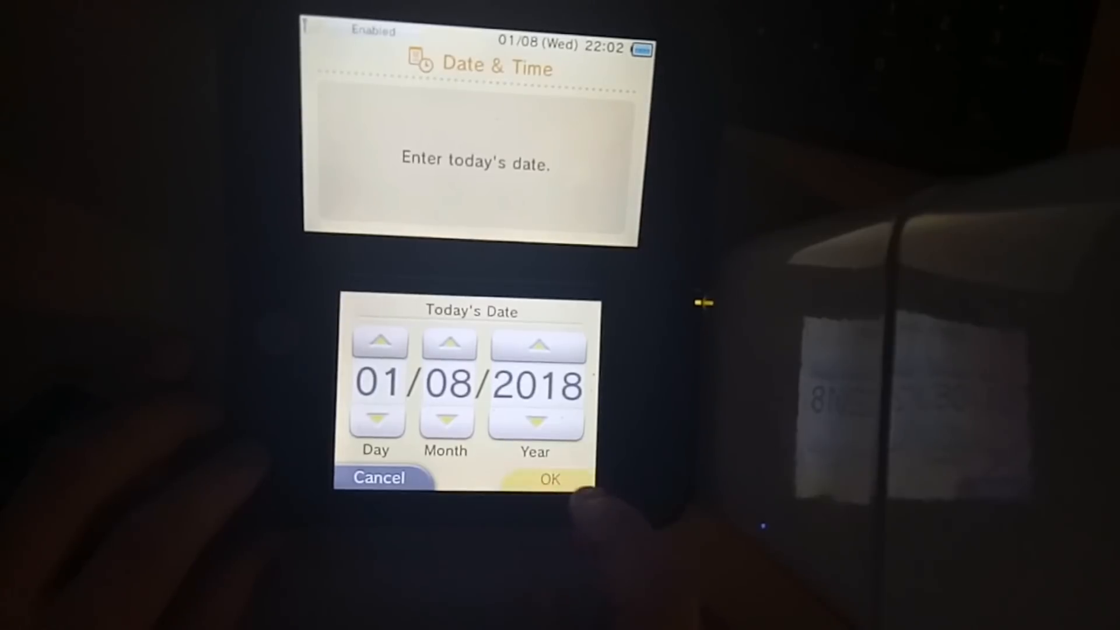
Step: Confirm today's date 01/08/2018 and current time 22:02 unchanged
left_click(548, 478)
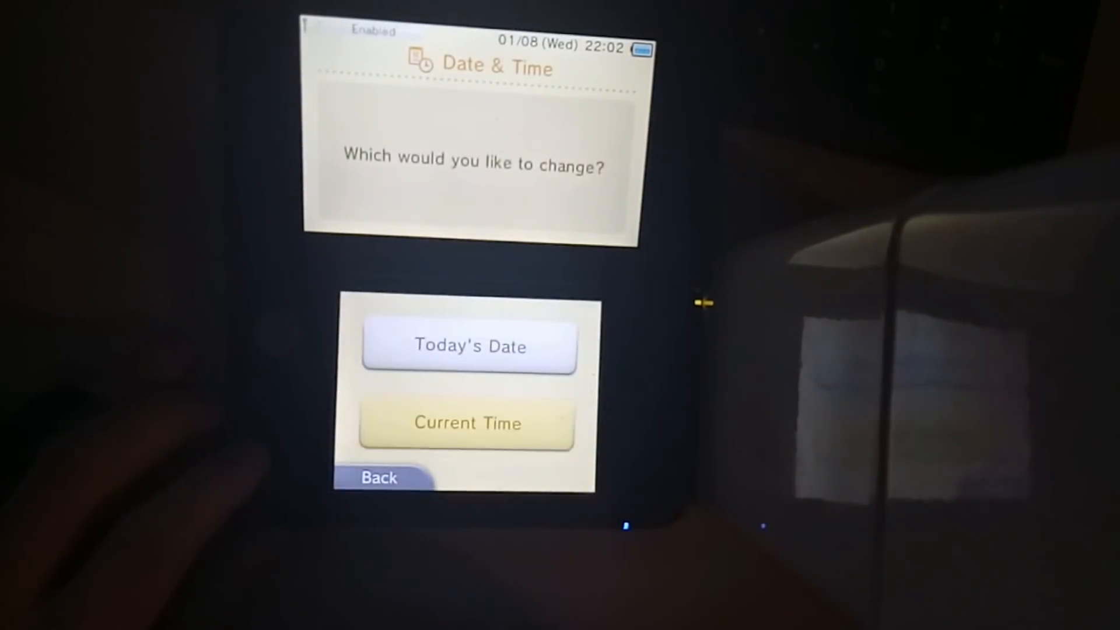
left_click(466, 423)
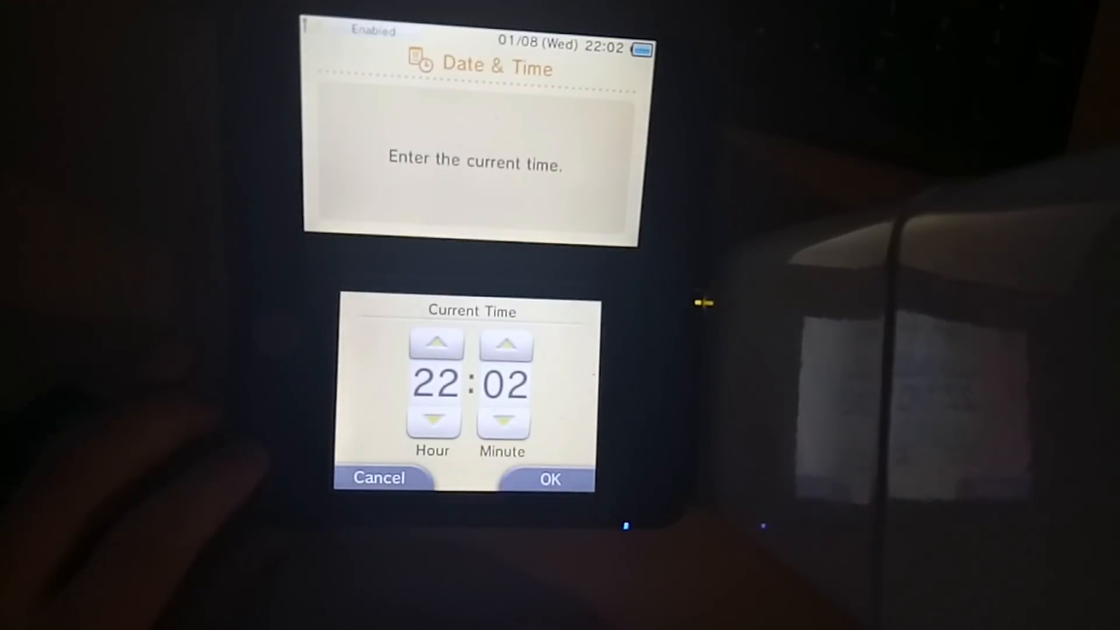
left_click(550, 478)
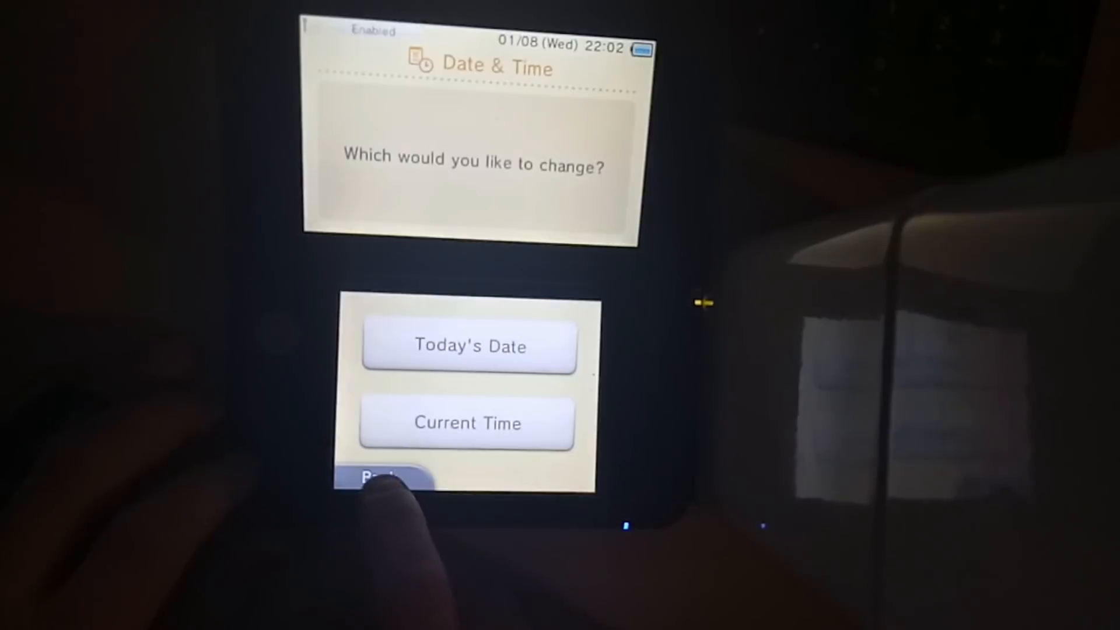
Step: Back out of the settings lists and start Change Theme in HOME Menu settings
left_click(378, 477)
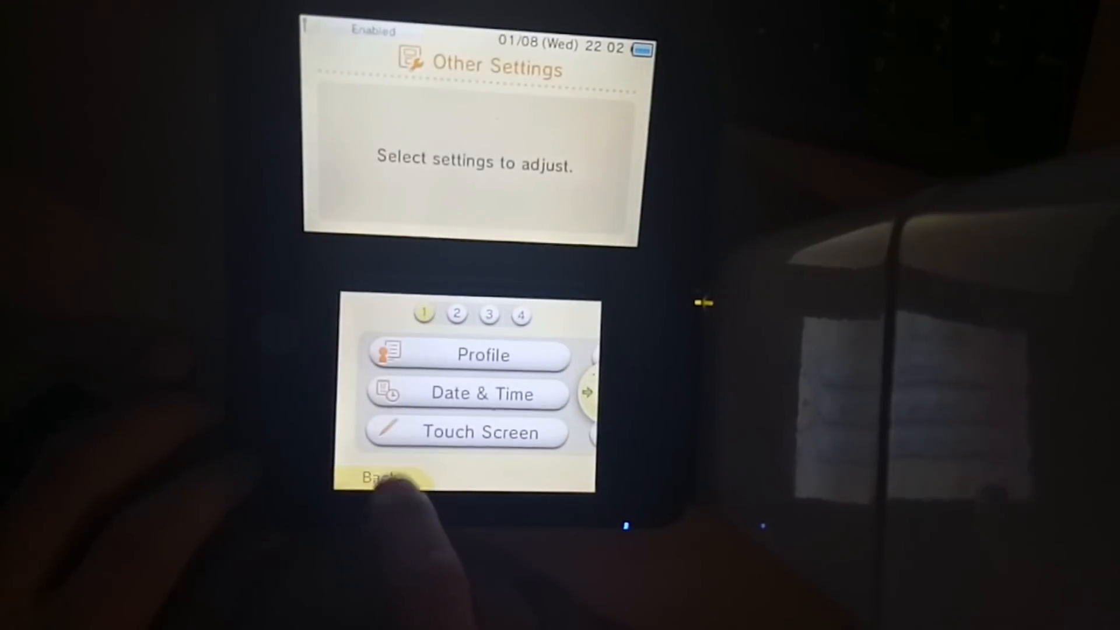
left_click(382, 477)
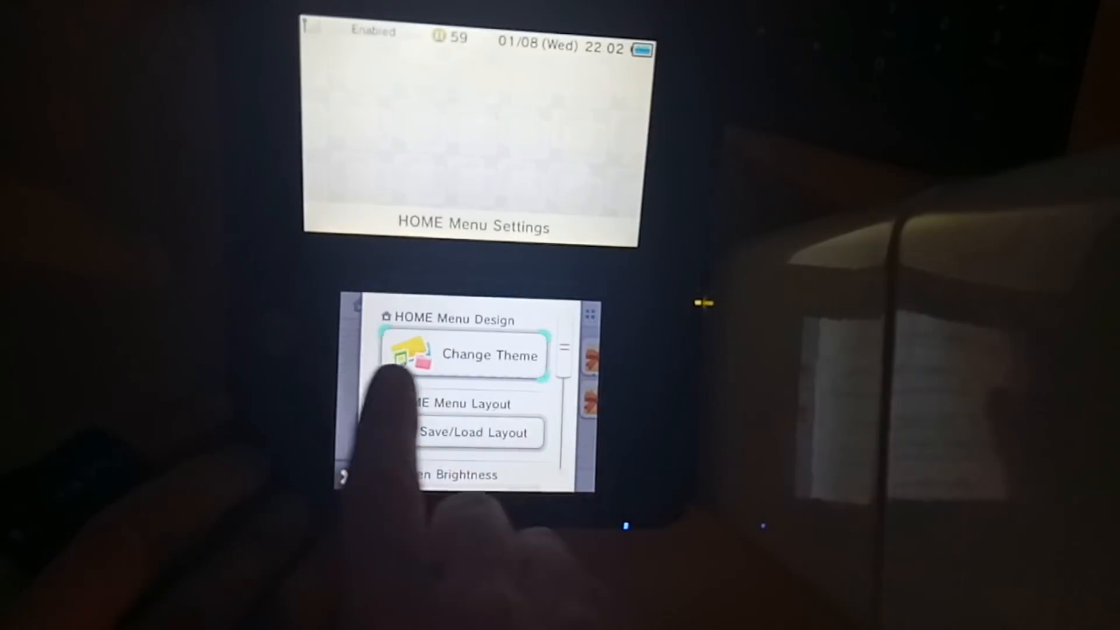
left_click(489, 356)
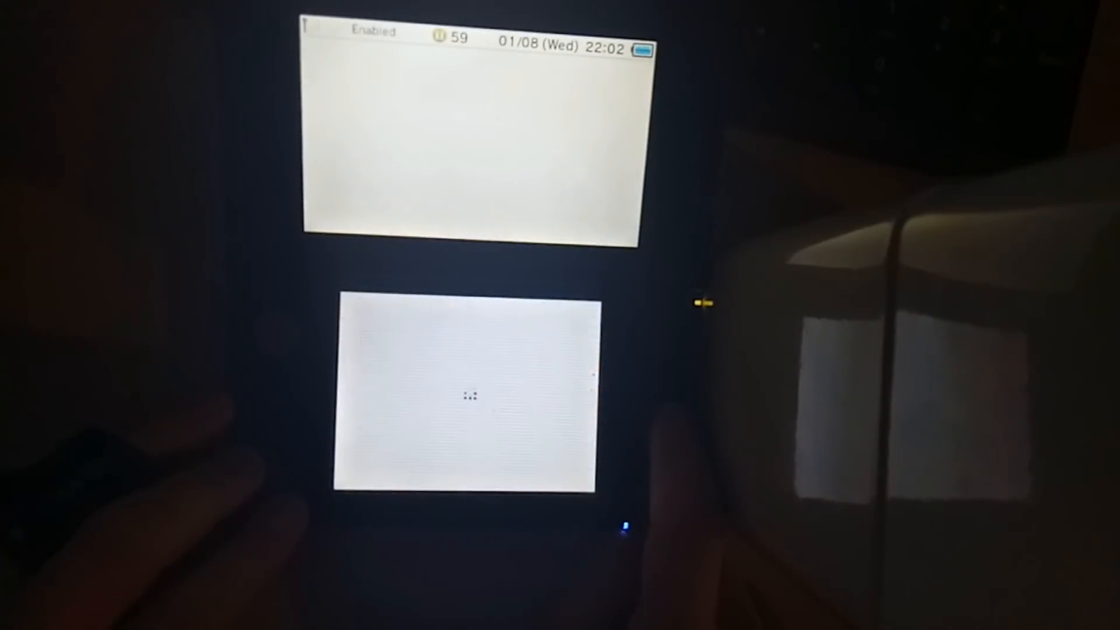